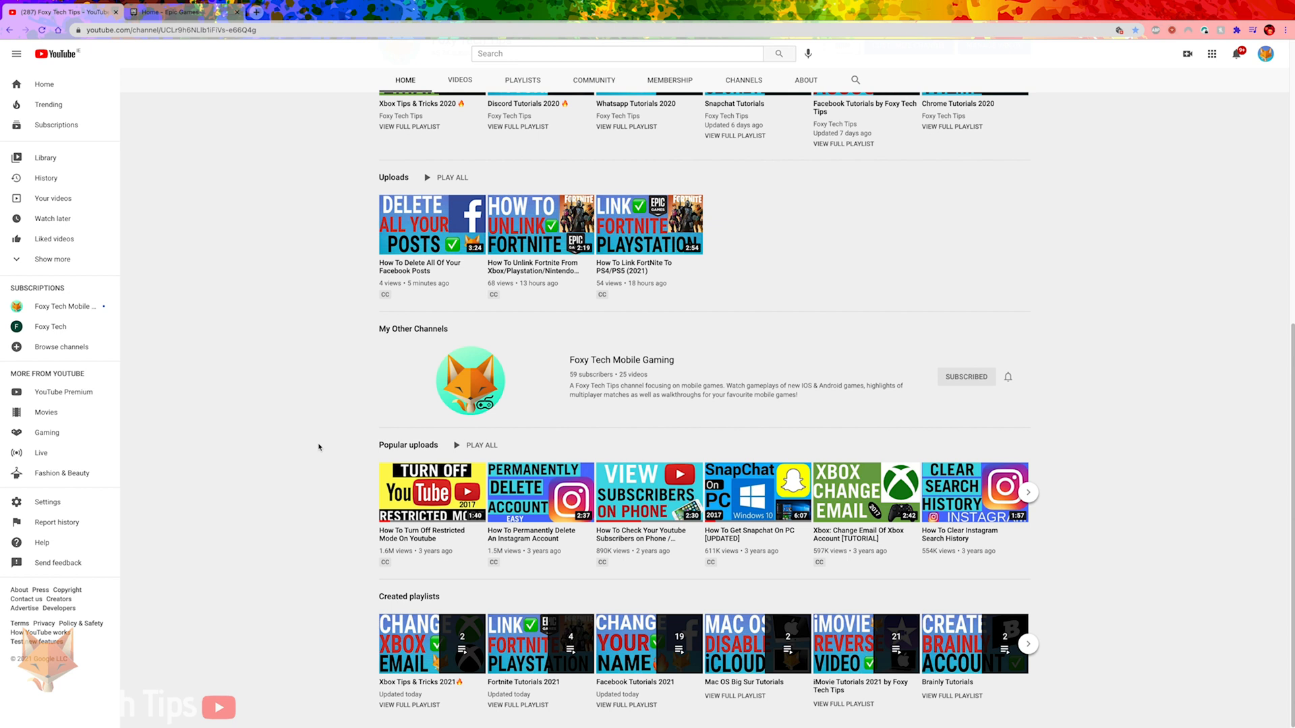
{"action": "mouse_move", "coordinate": [357, 414]}
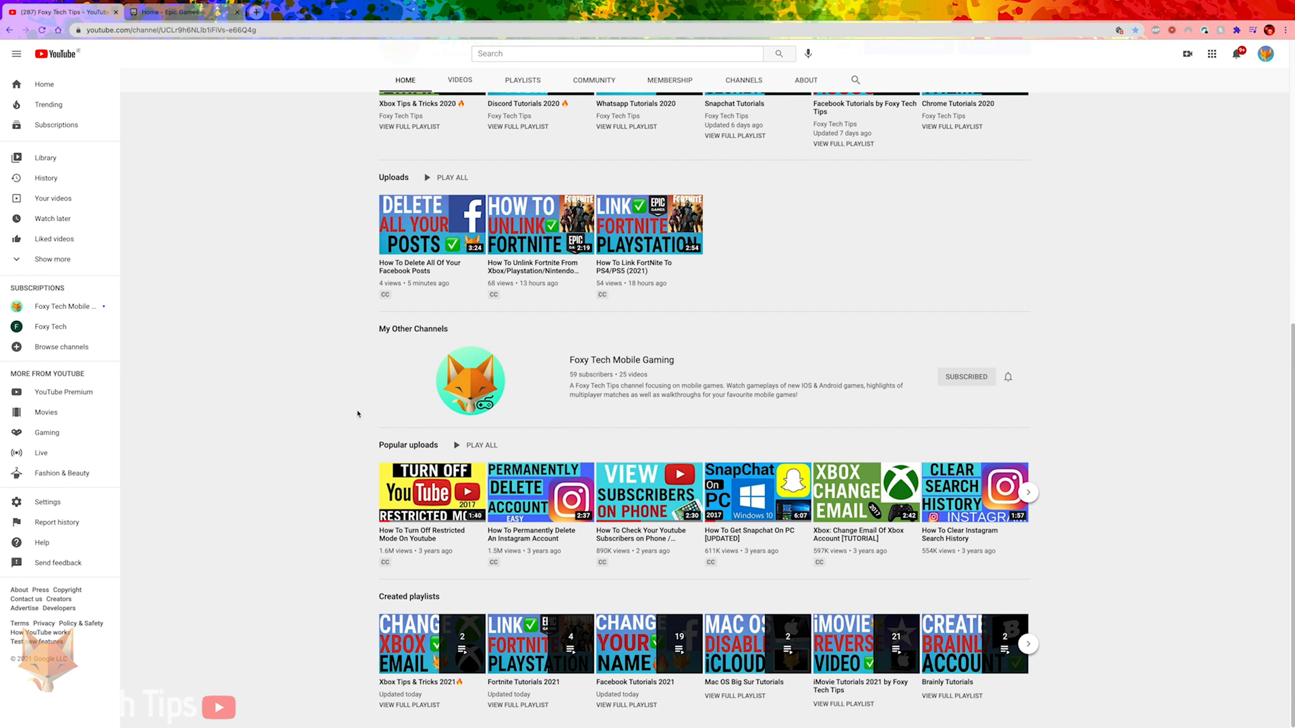
Switch to the Epic Games website tab and open the Epic Games Store
{"action": "scroll", "scroll_direction": "up", "scroll_amount": 3}
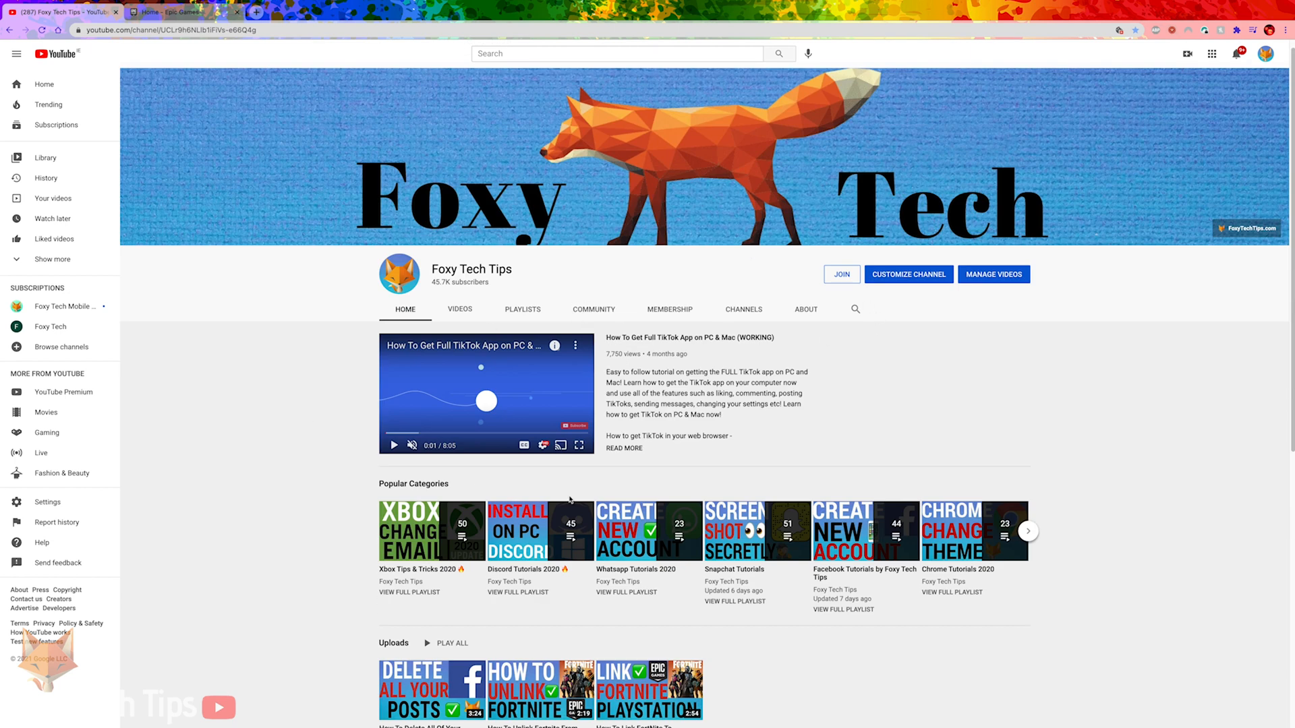
{"action": "left_click", "coordinate": [165, 11]}
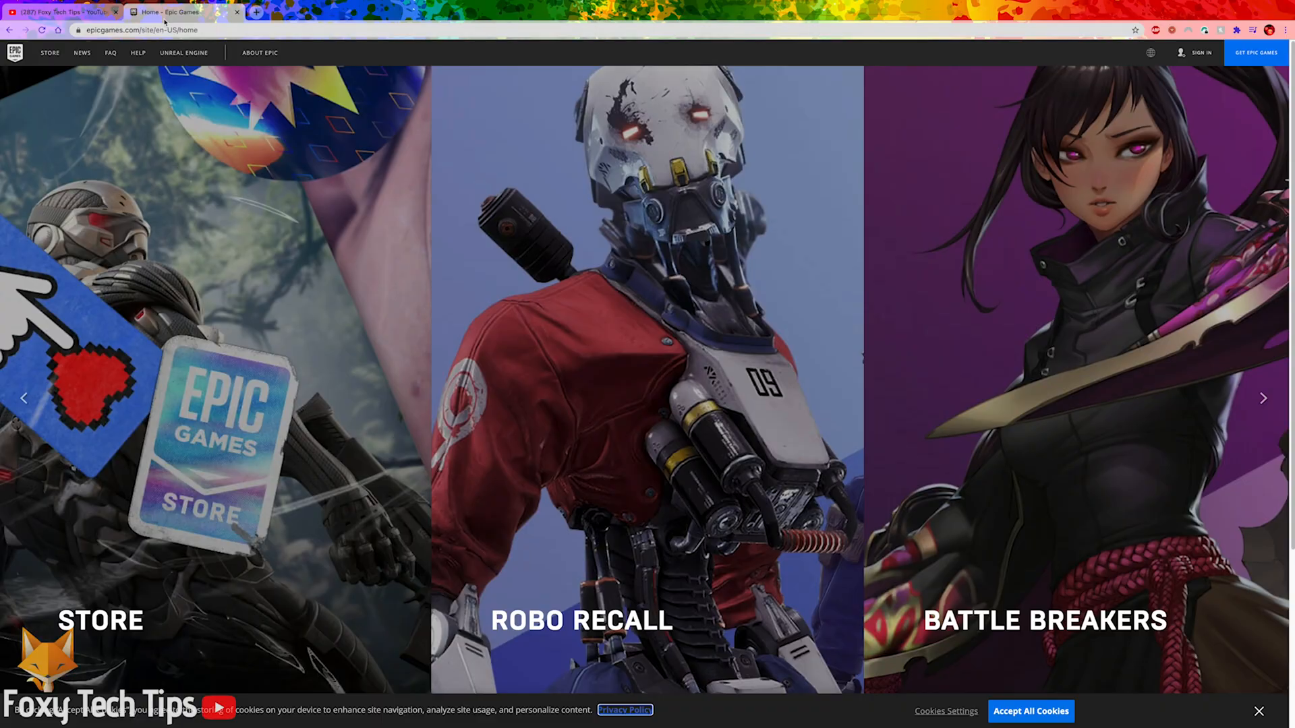
{"action": "left_click", "coordinate": [165, 29]}
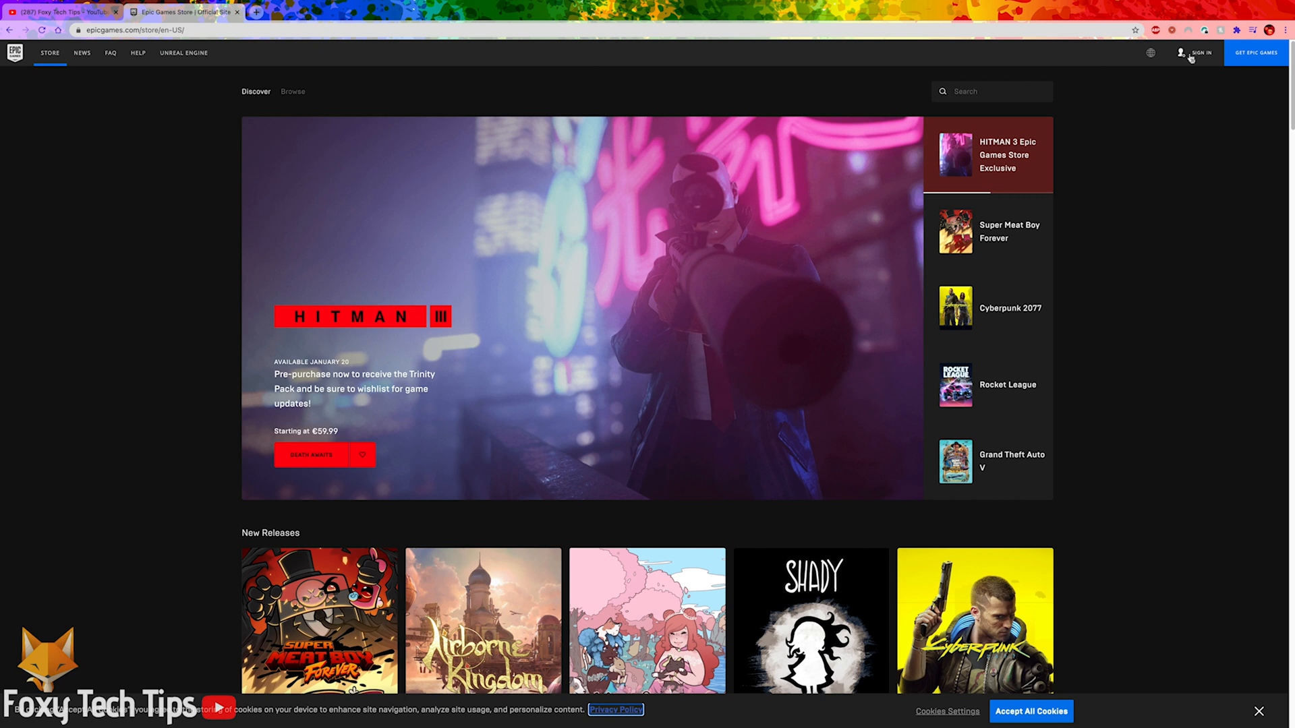
Sign in with an Epic Games account using email 'foxy' and its password
{"action": "left_click", "coordinate": [1202, 52]}
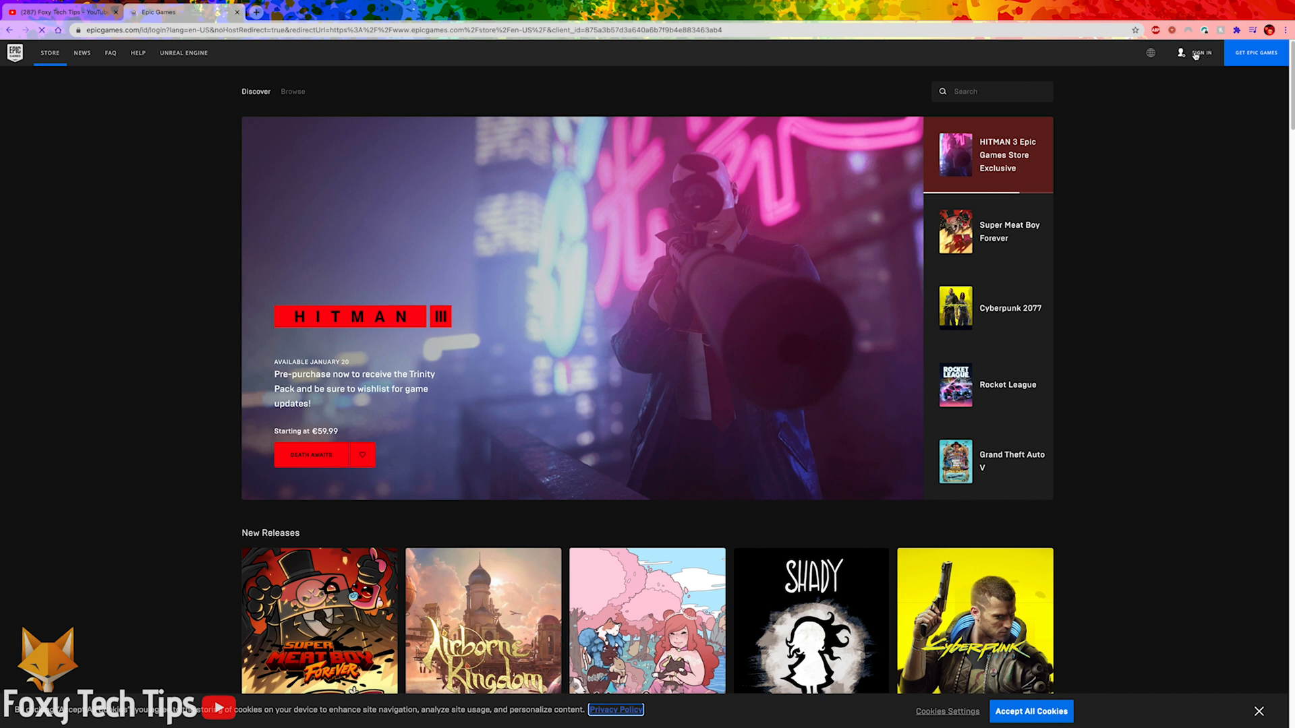
{"action": "left_click", "coordinate": [1203, 53]}
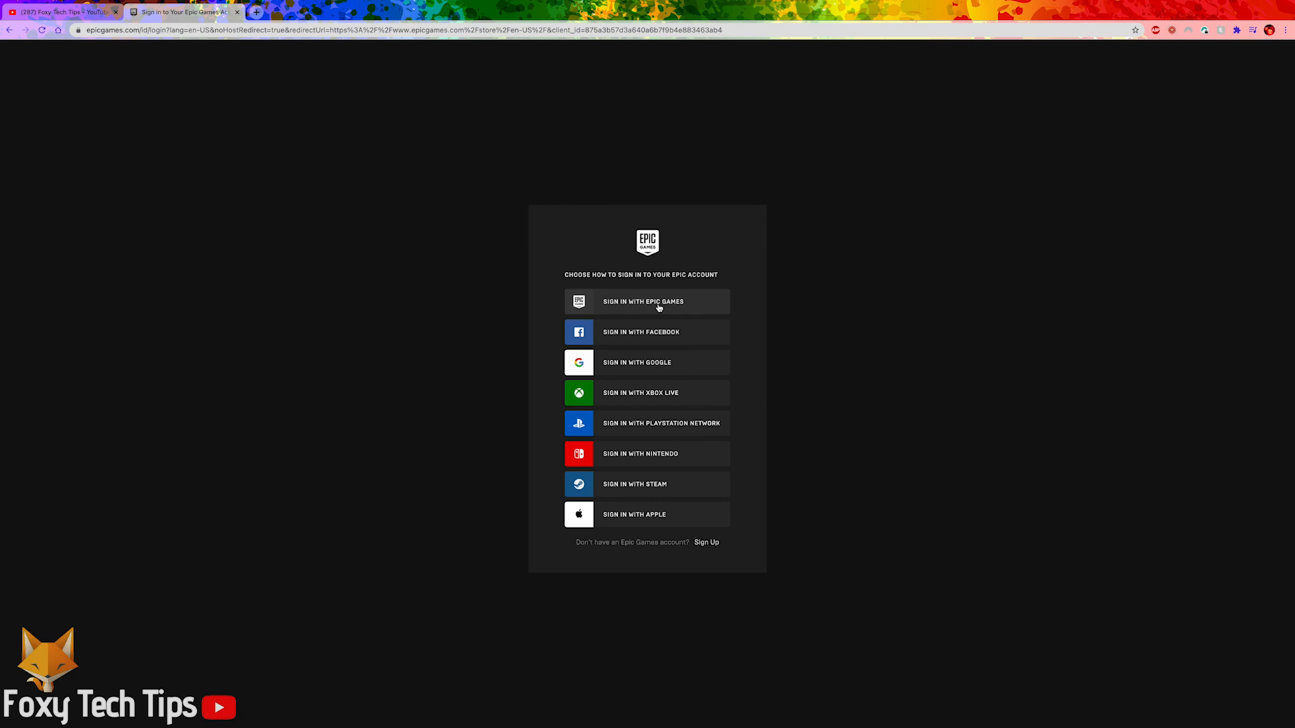
{"action": "left_click", "coordinate": [647, 301]}
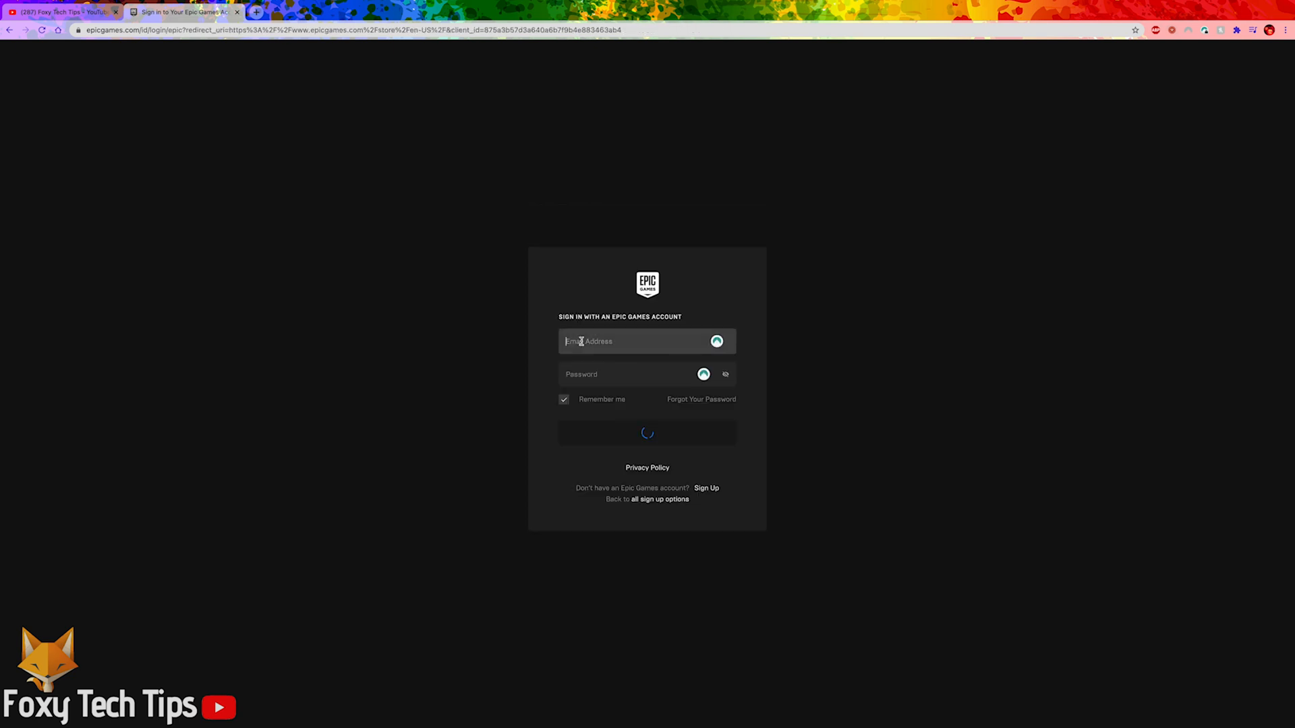
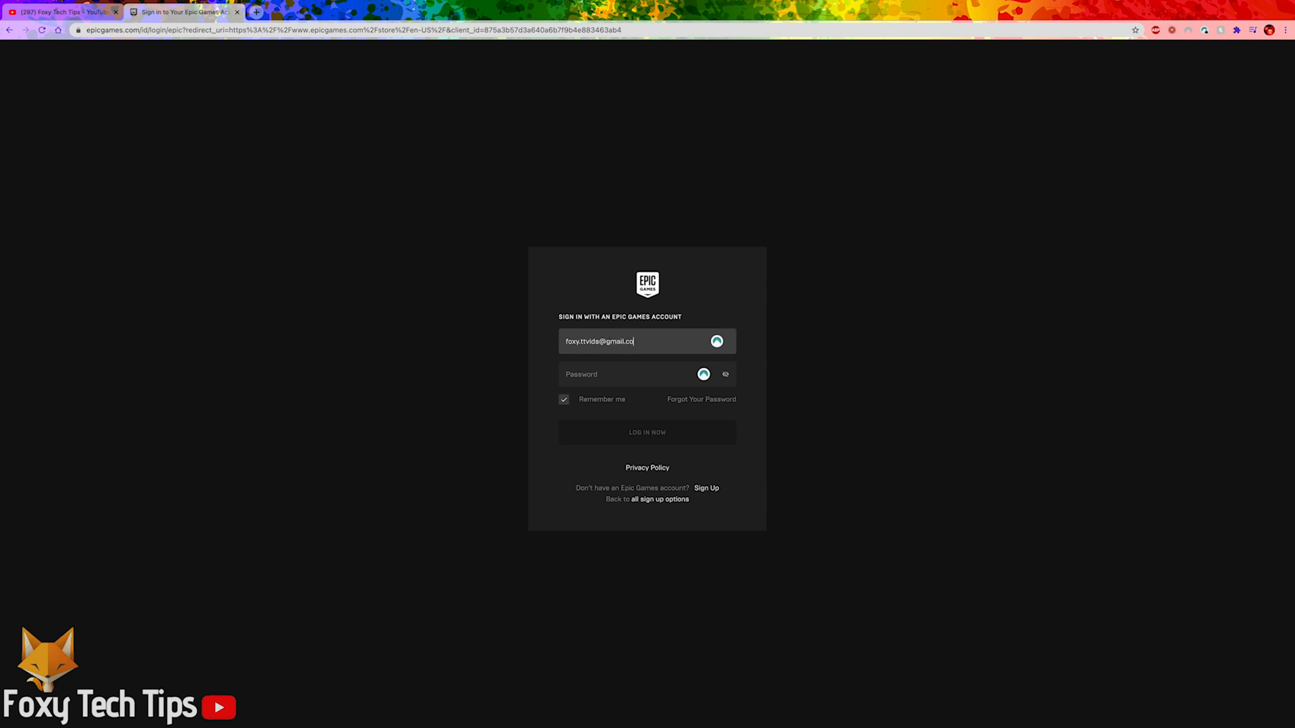
{"action": "type", "text": "password"}
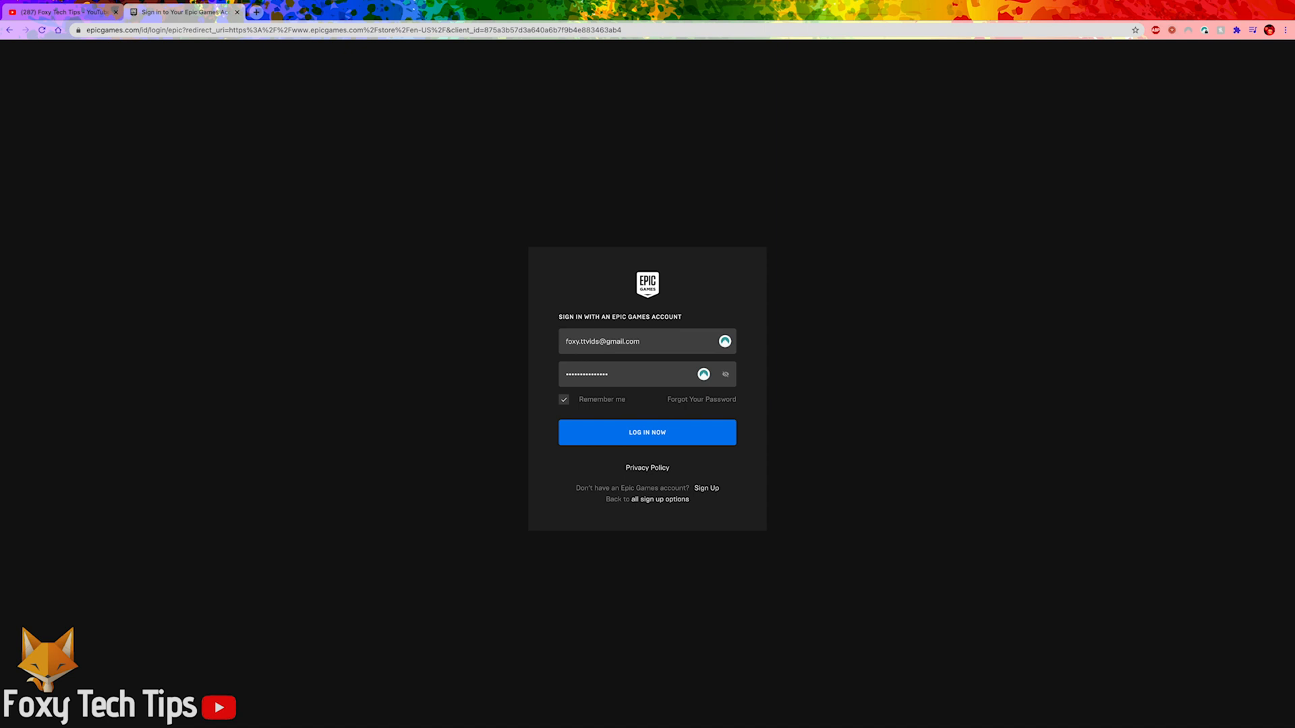
{"action": "left_click", "coordinate": [646, 432]}
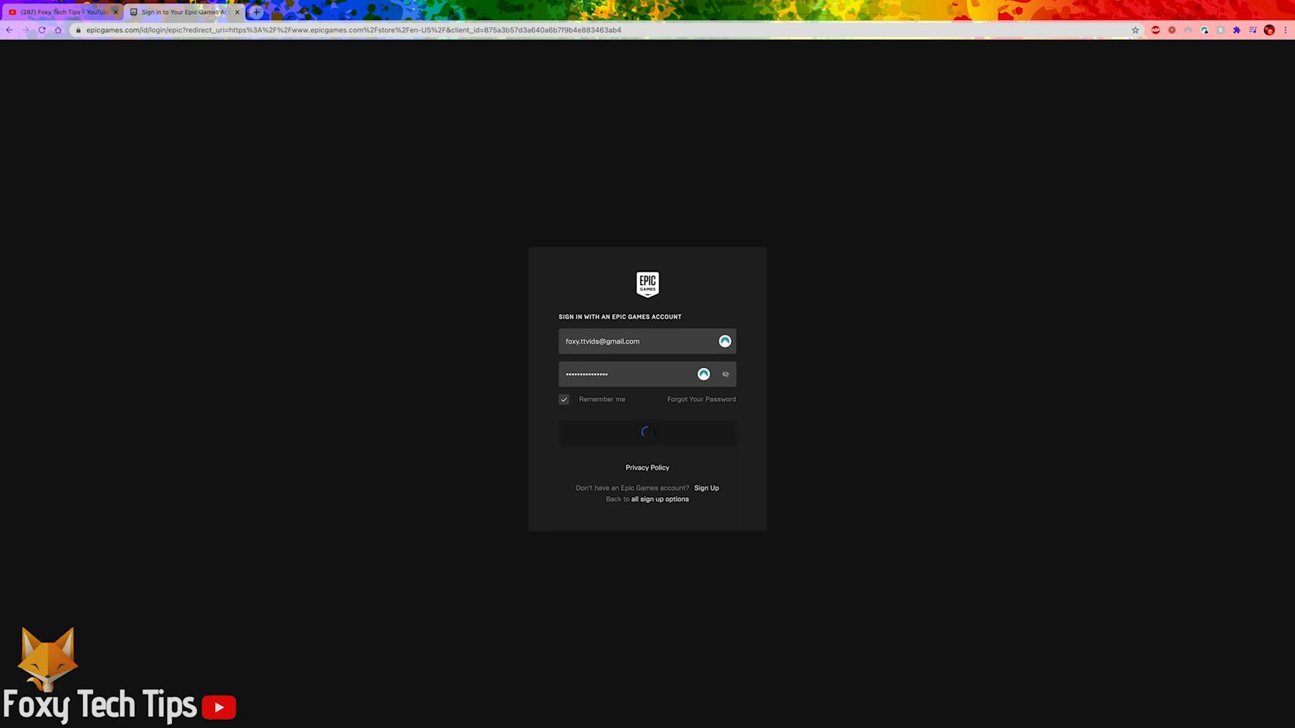
{"action": "left_click", "coordinate": [647, 431]}
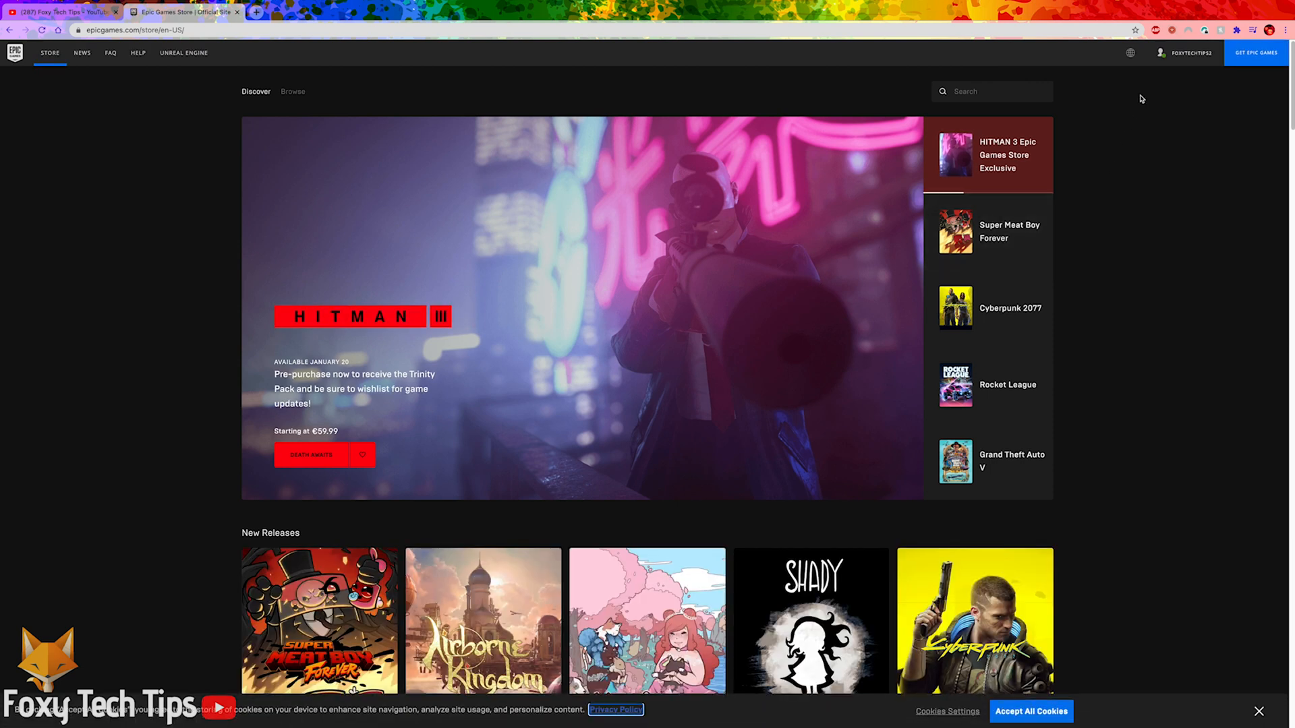
Toggle on Email Authentication under Account > Password & Security
{"action": "left_click", "coordinate": [1189, 53]}
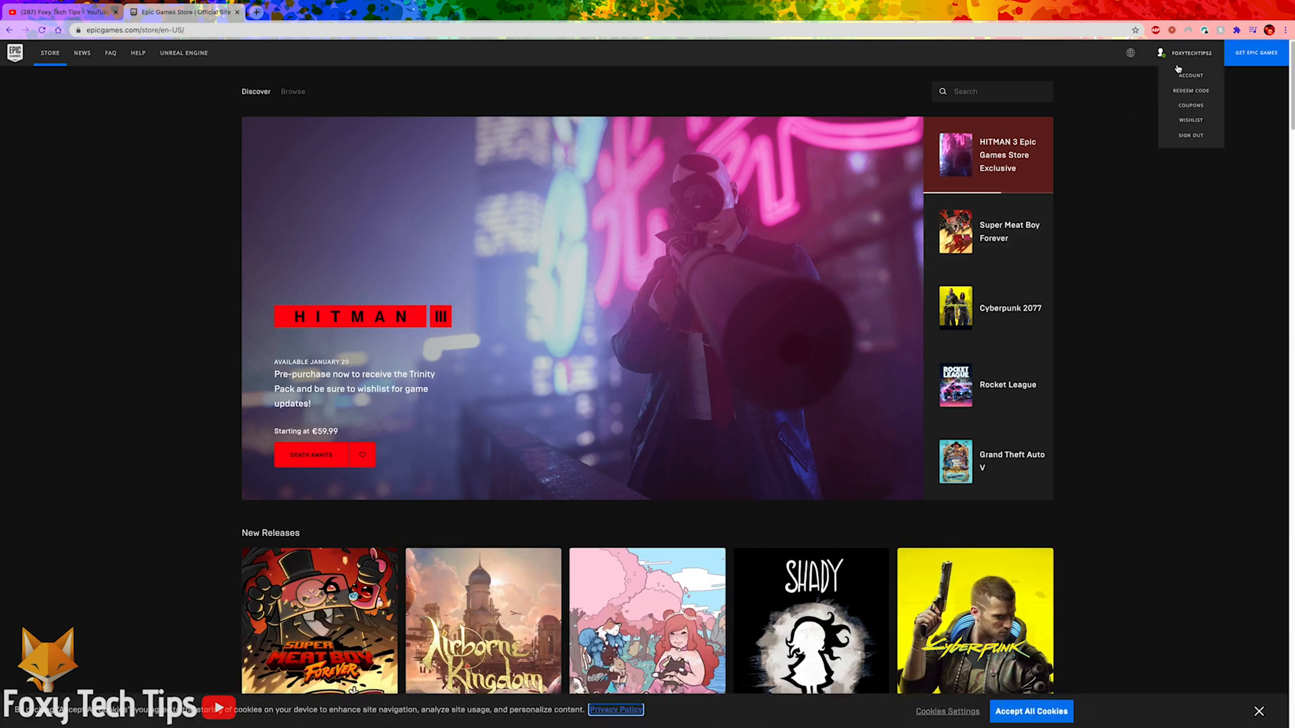
{"action": "mouse_move", "coordinate": [1191, 80]}
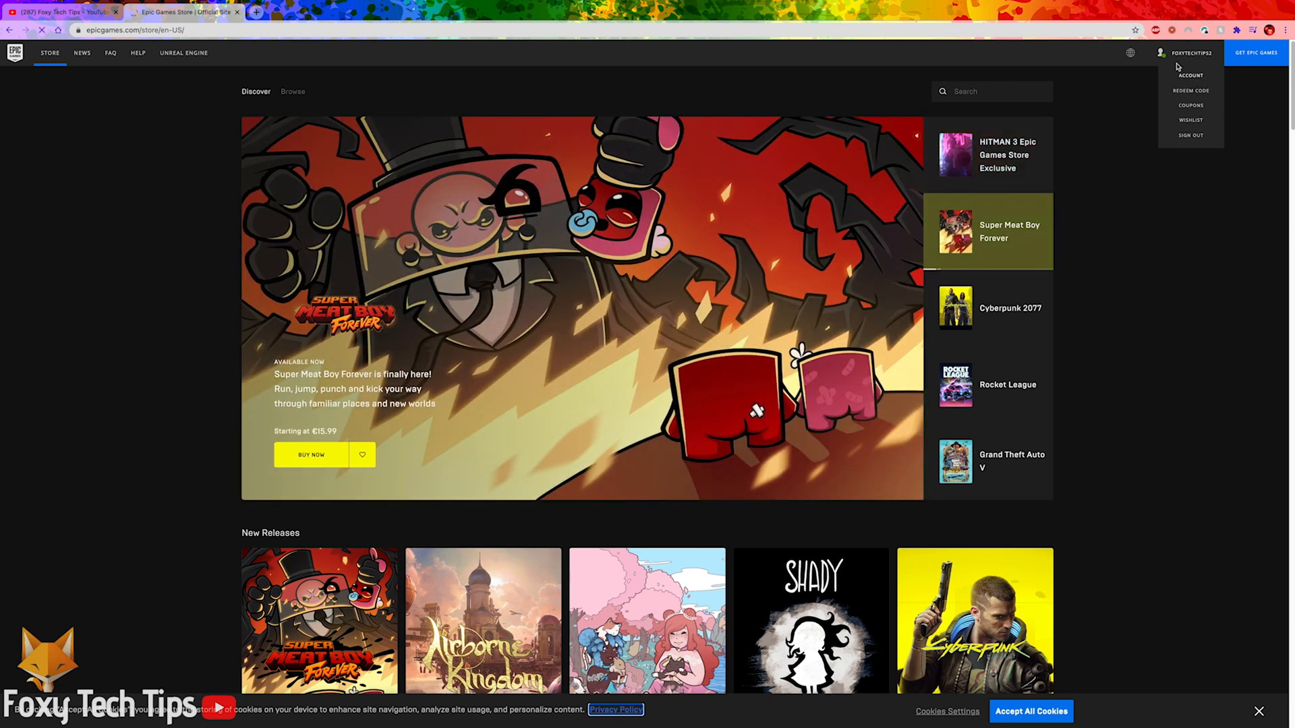
{"action": "left_click", "coordinate": [1191, 75]}
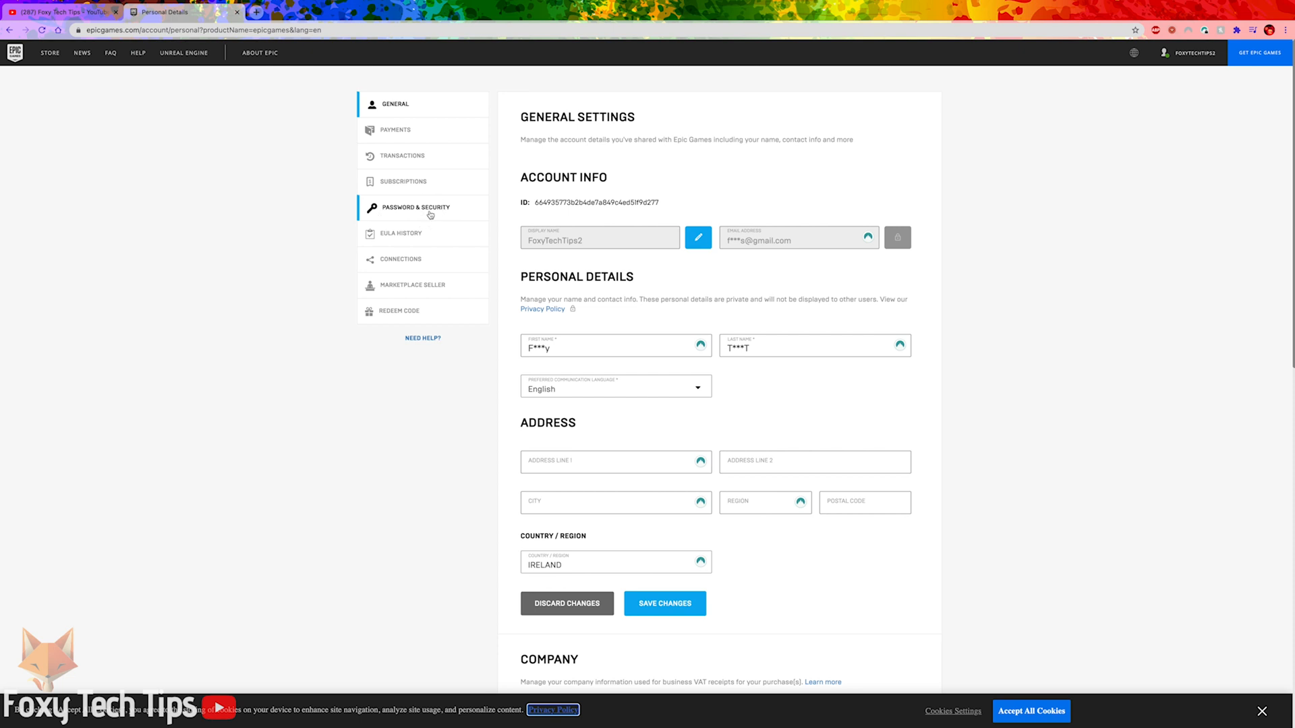
{"action": "left_click", "coordinate": [416, 207]}
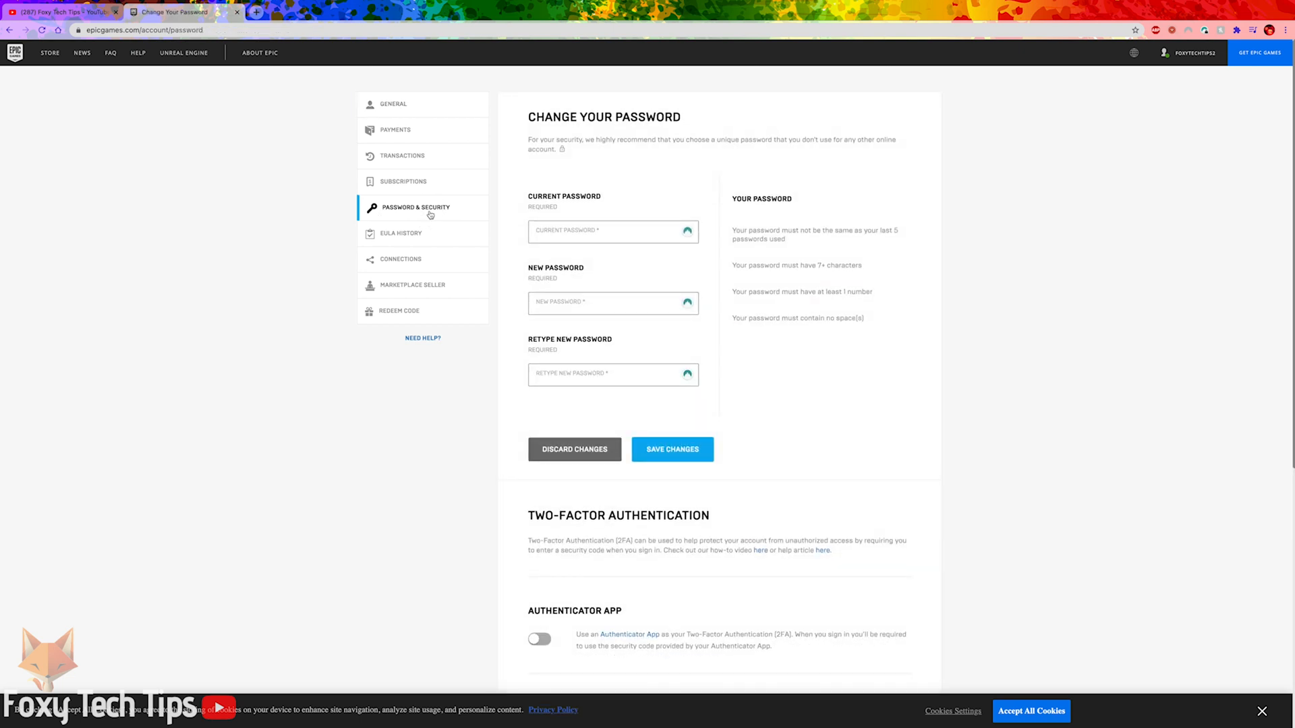
{"action": "scroll", "scroll_direction": "down", "scroll_amount": 3}
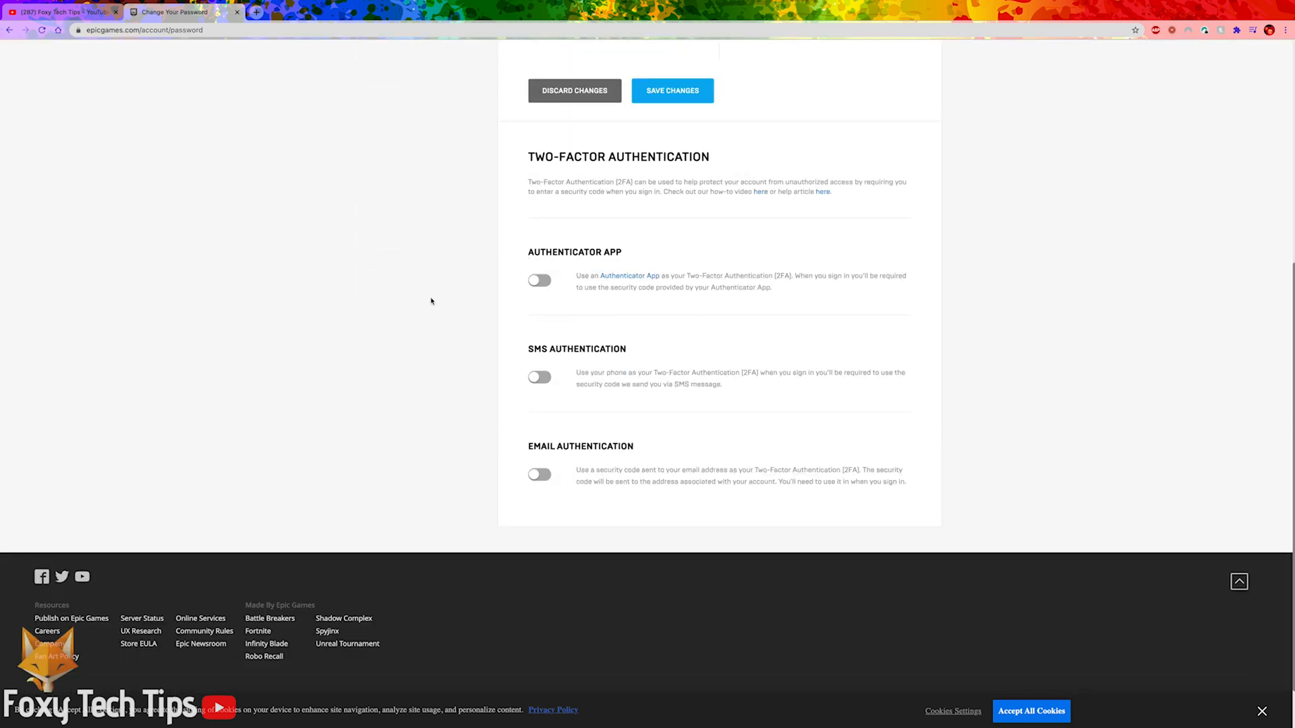
{"action": "mouse_move", "coordinate": [446, 290]}
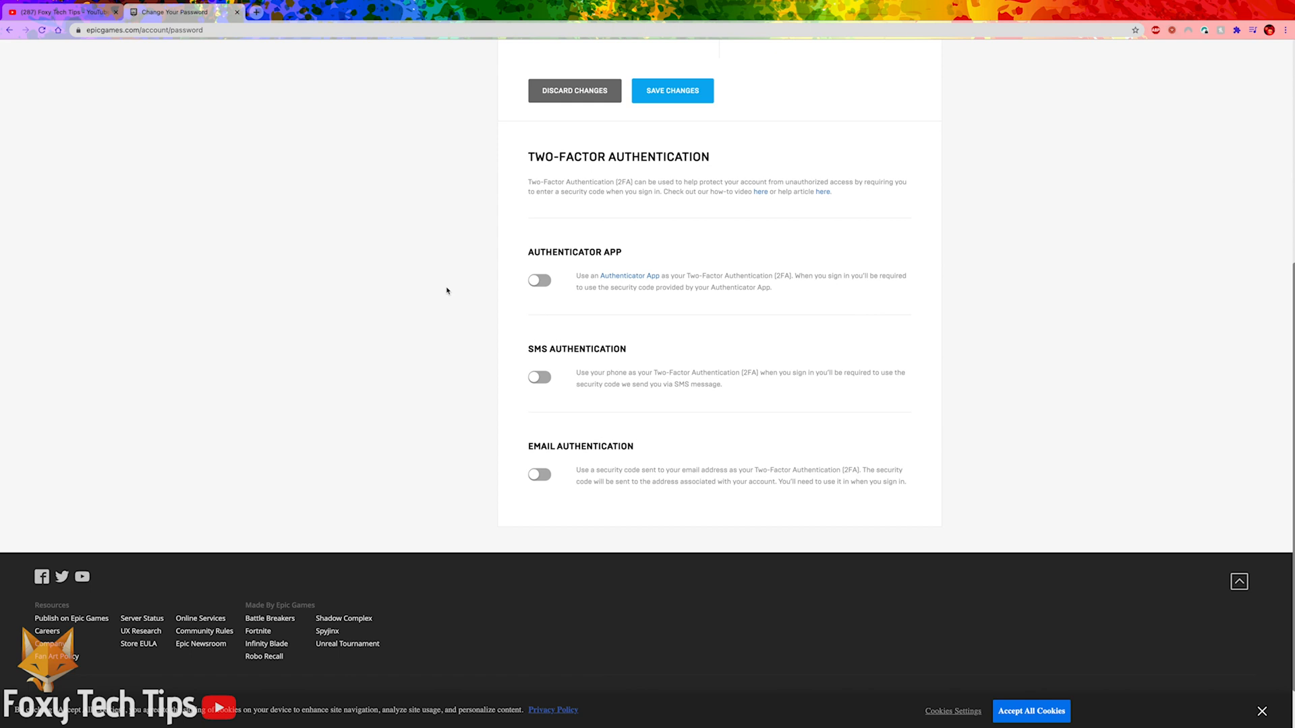
{"action": "mouse_move", "coordinate": [626, 281]}
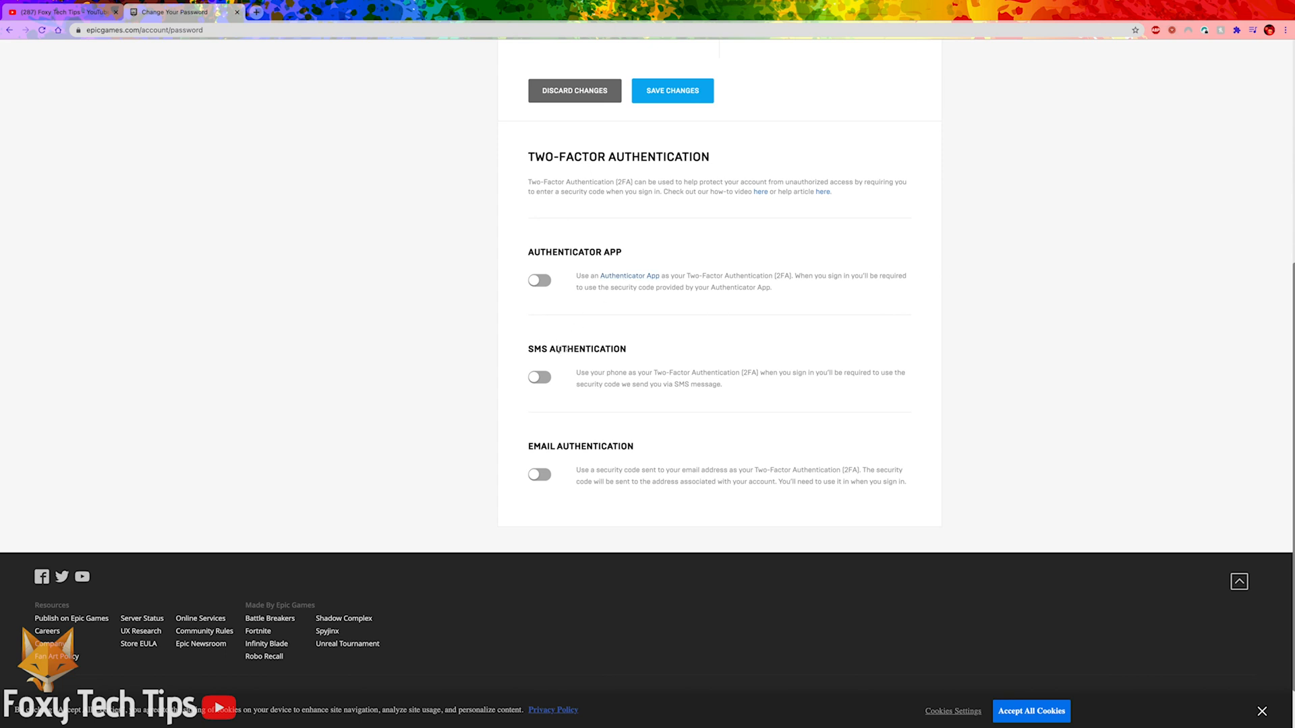
{"action": "mouse_move", "coordinate": [838, 504]}
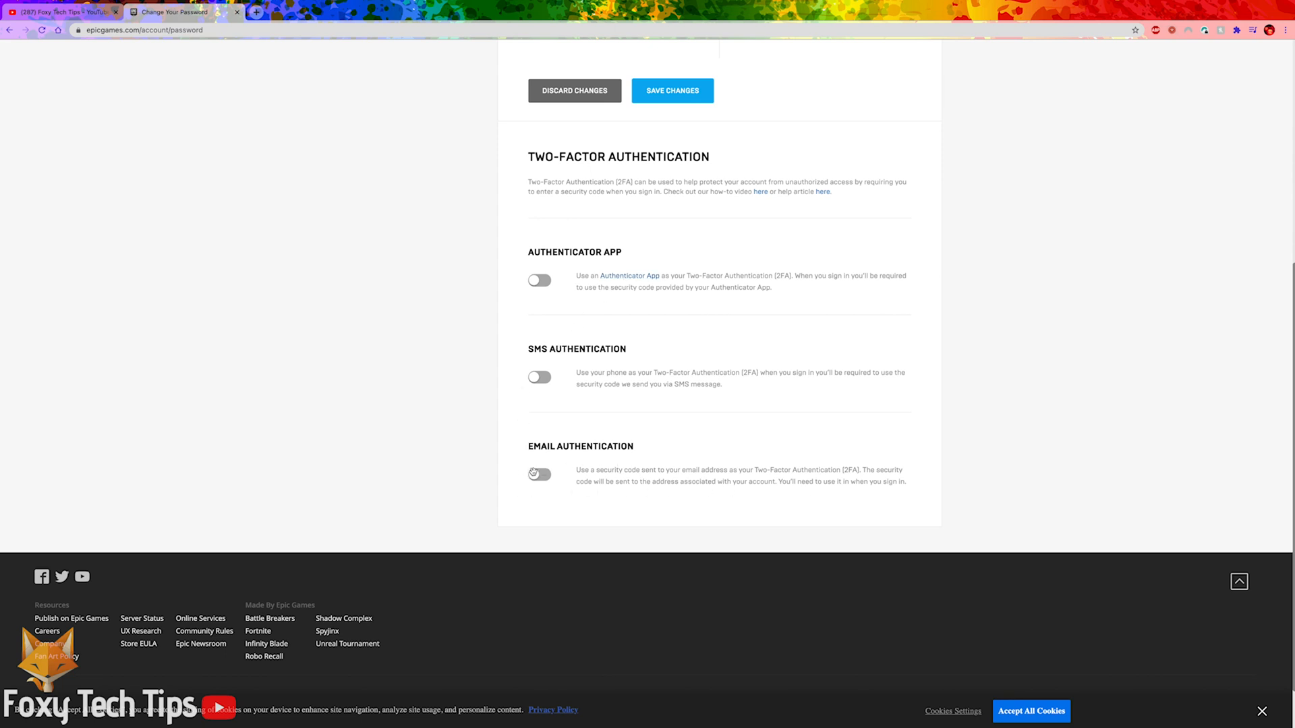
{"action": "left_click", "coordinate": [538, 474]}
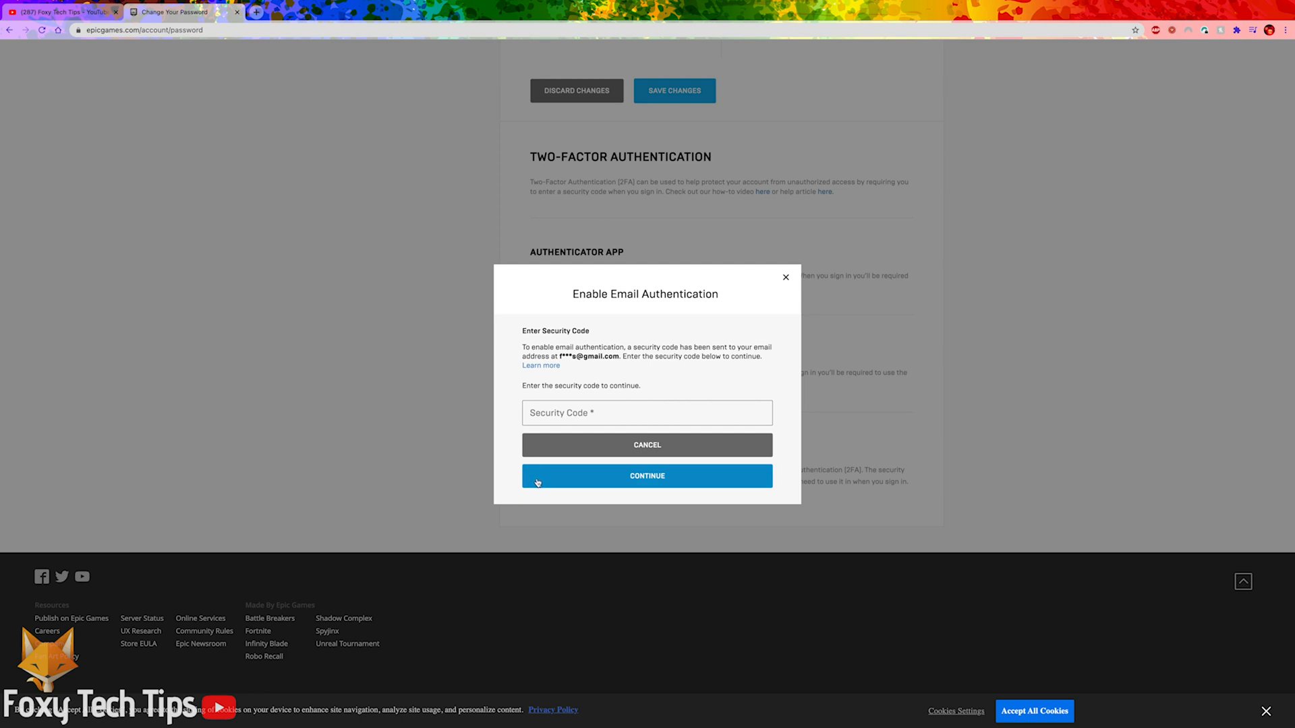
{"action": "mouse_move", "coordinate": [609, 390]}
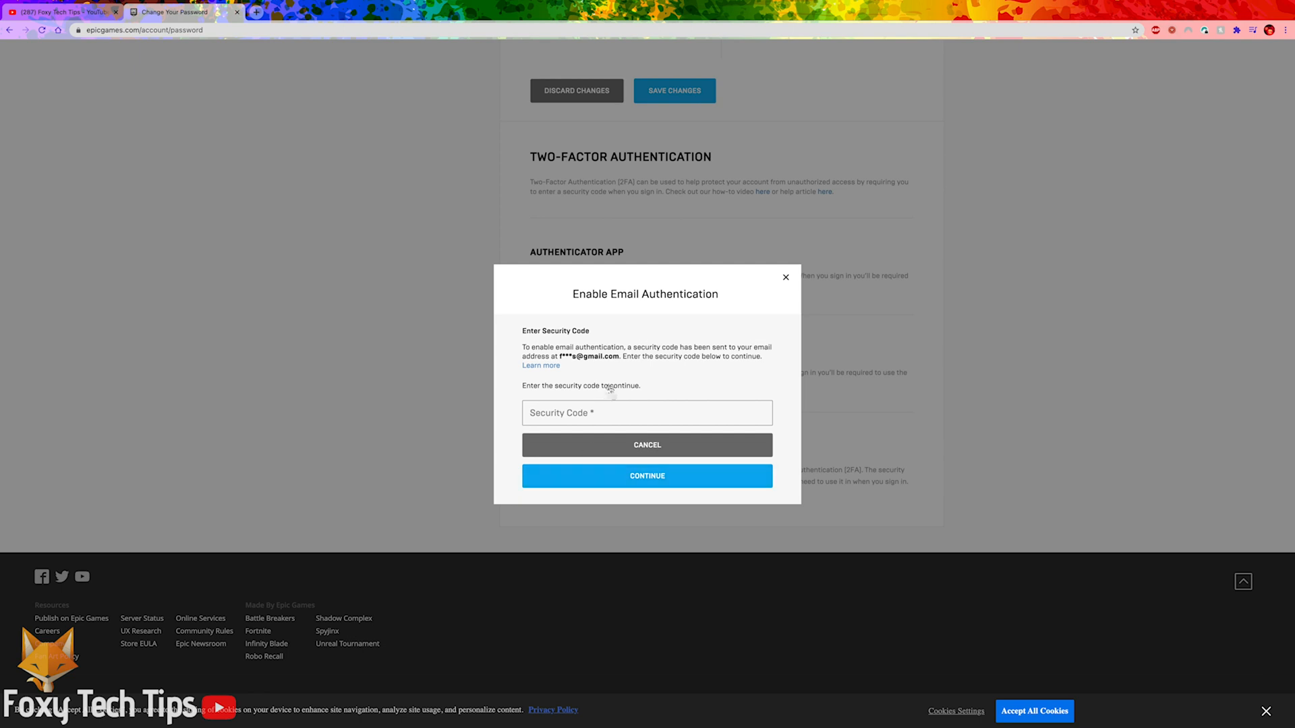
{"action": "left_click", "coordinate": [306, 12]}
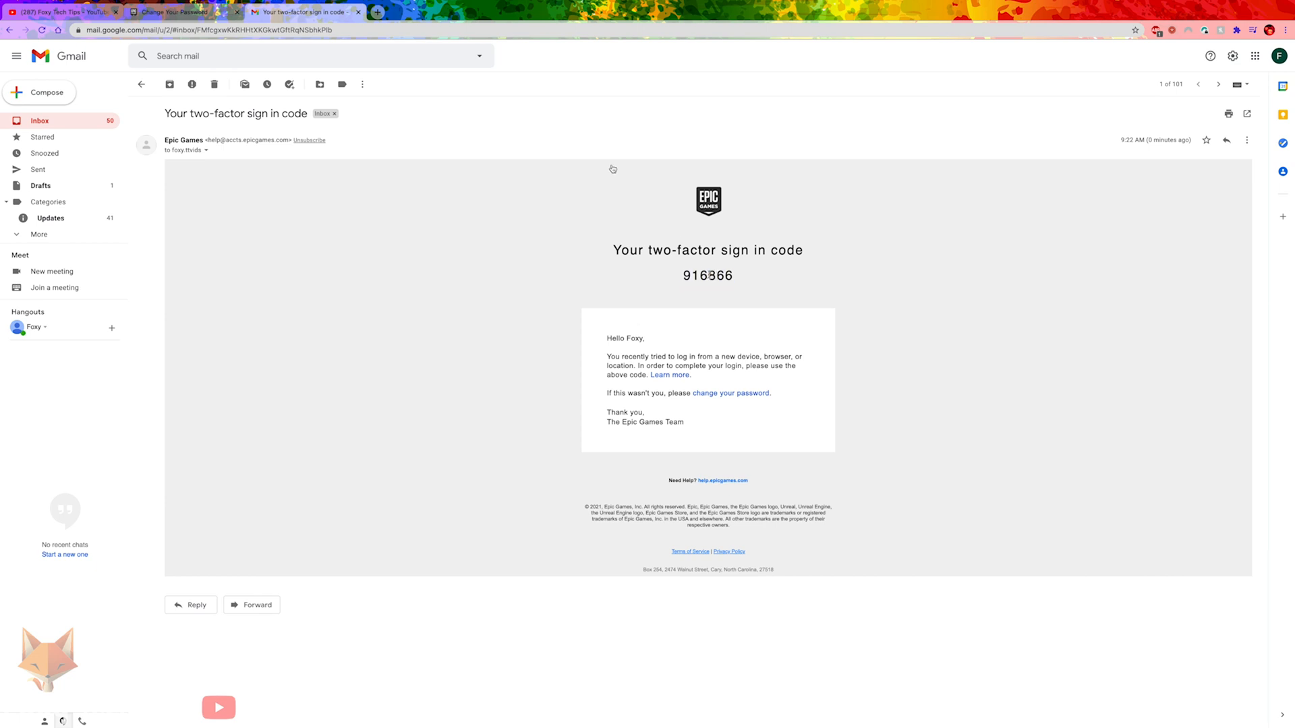
{"action": "double_click", "coordinate": [707, 276]}
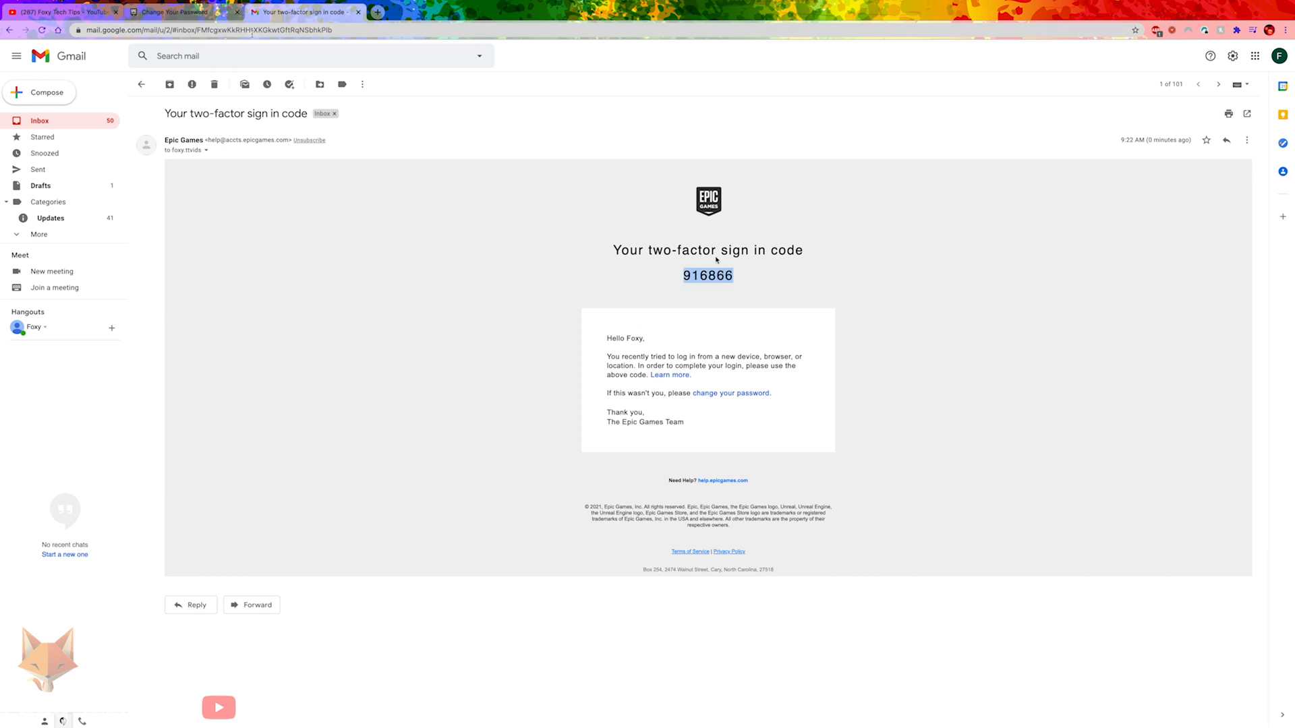
{"action": "left_click", "coordinate": [171, 11]}
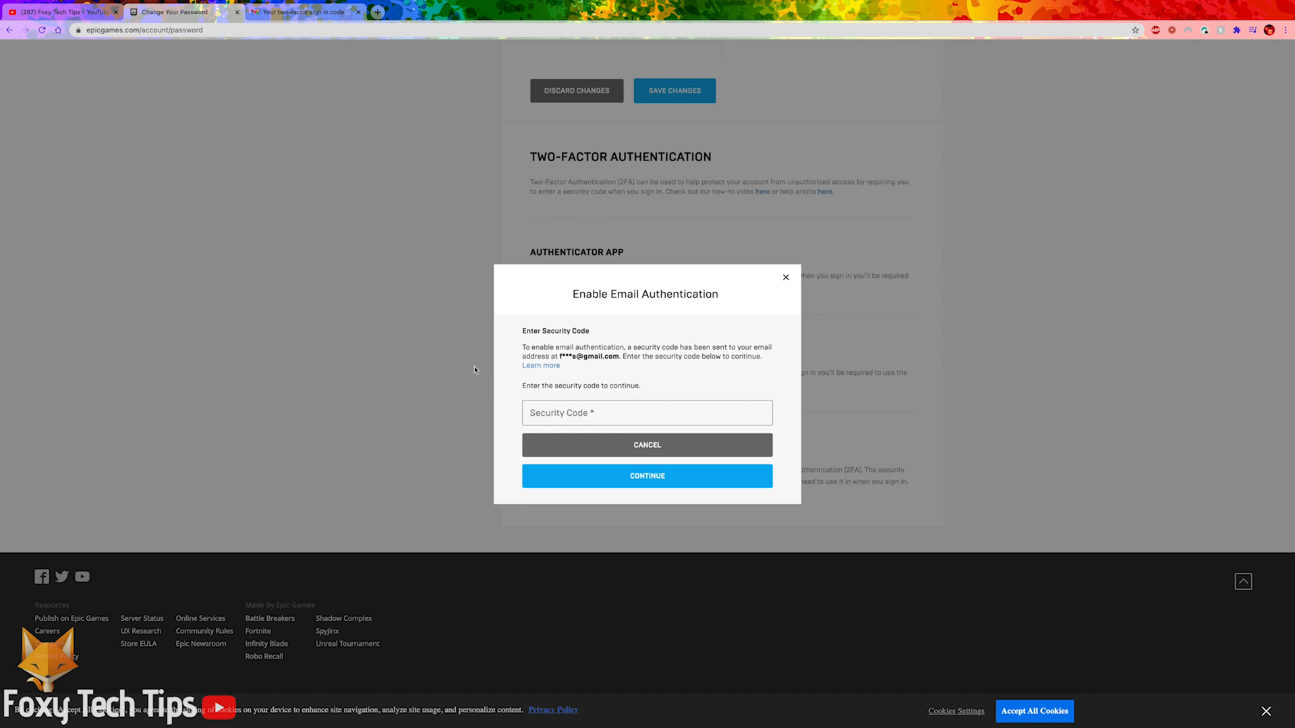
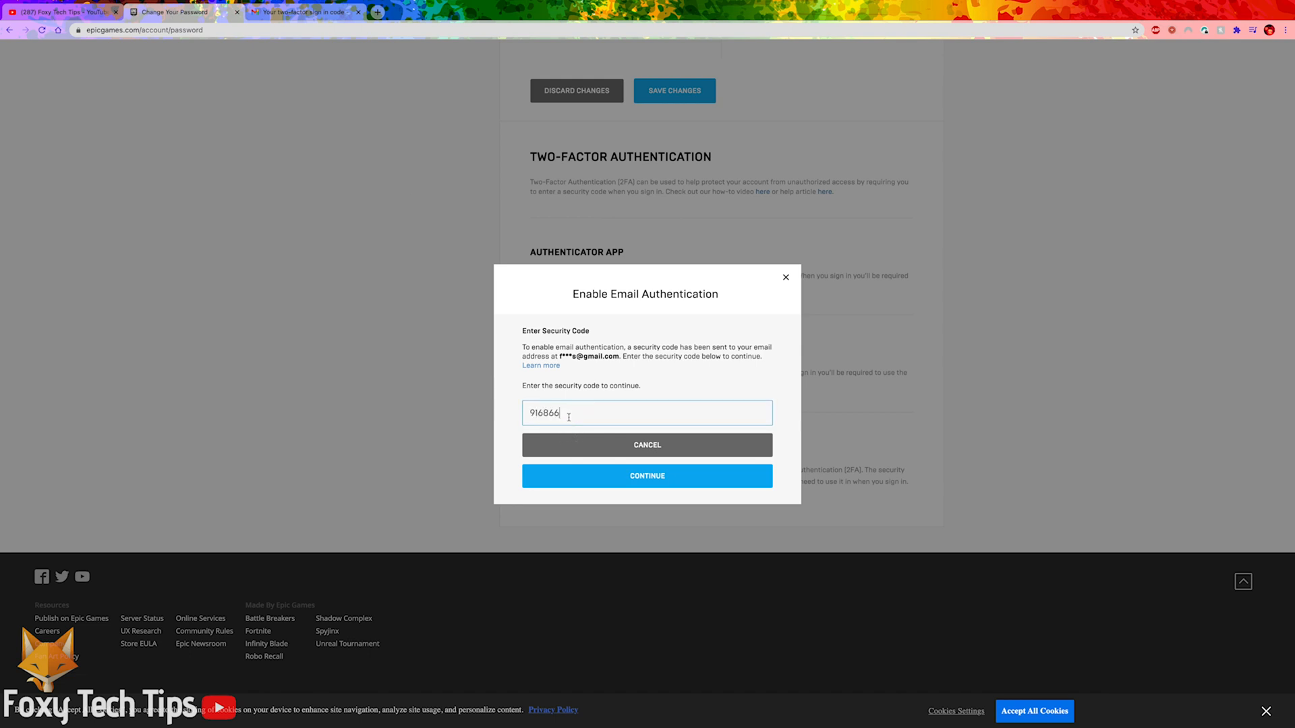
{"action": "left_click", "coordinate": [647, 475]}
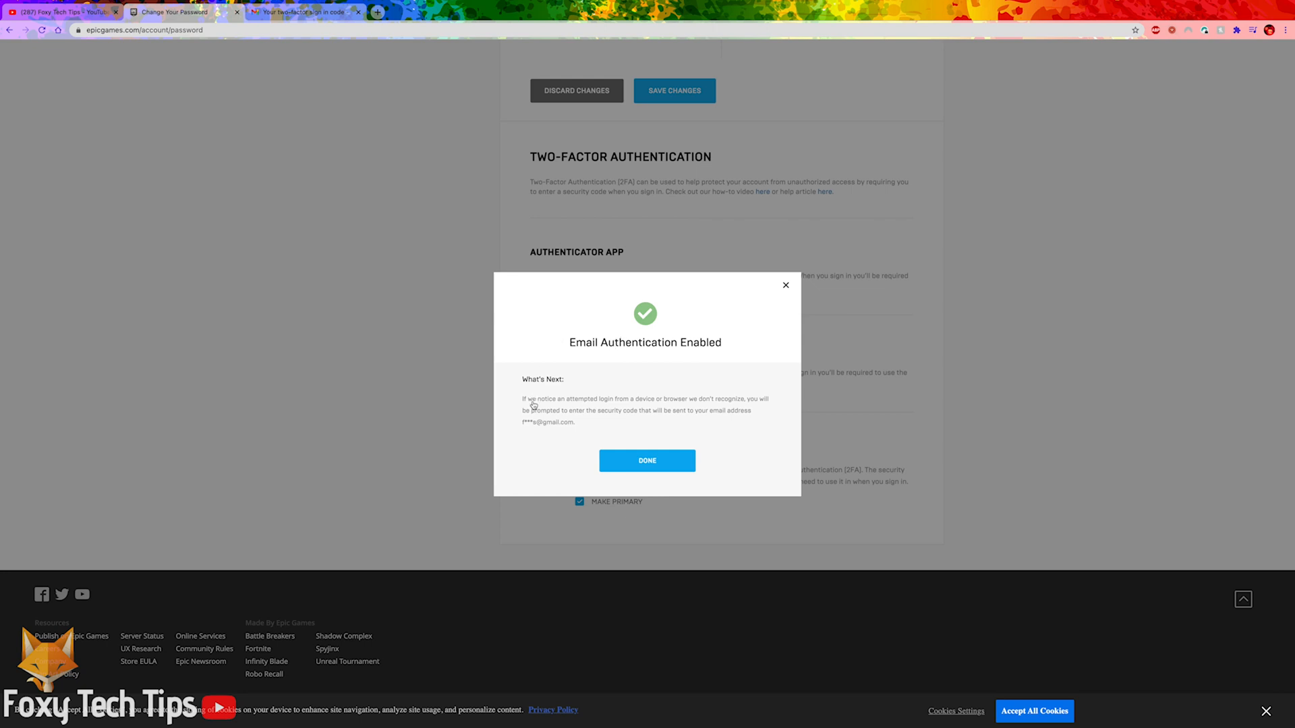
{"action": "mouse_move", "coordinate": [742, 411]}
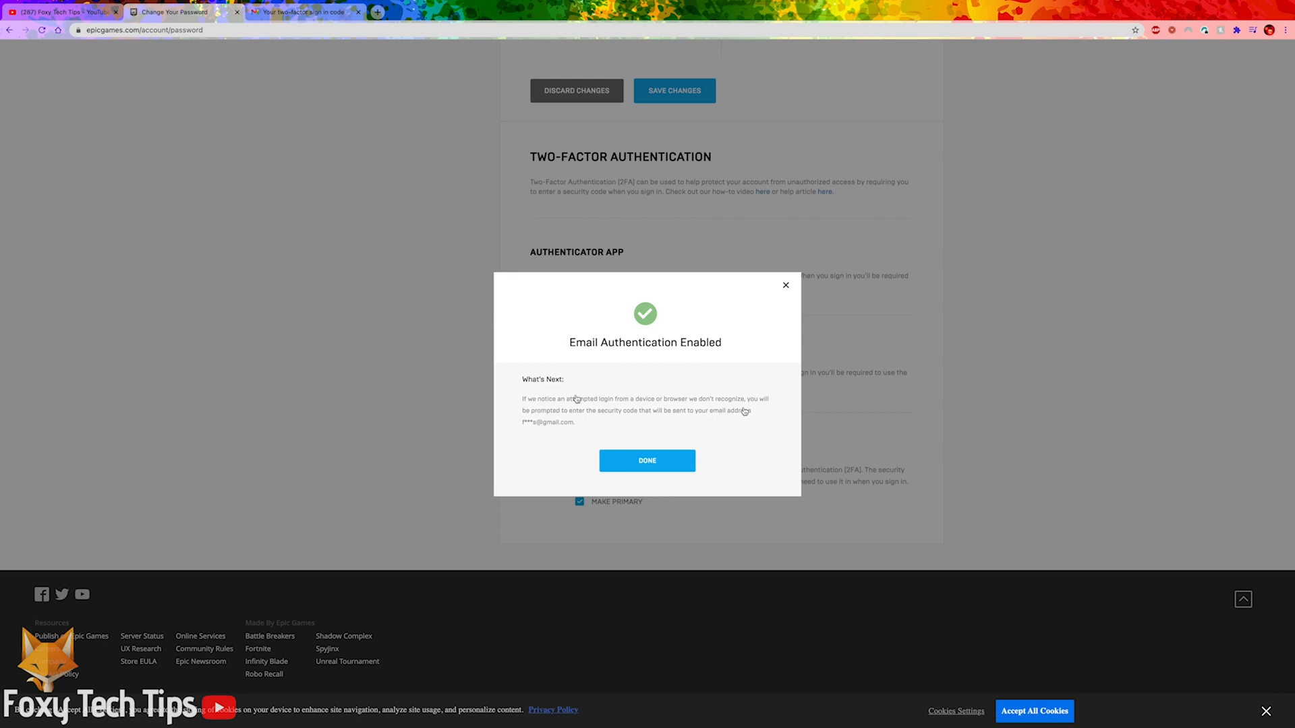
{"action": "left_click", "coordinate": [647, 460]}
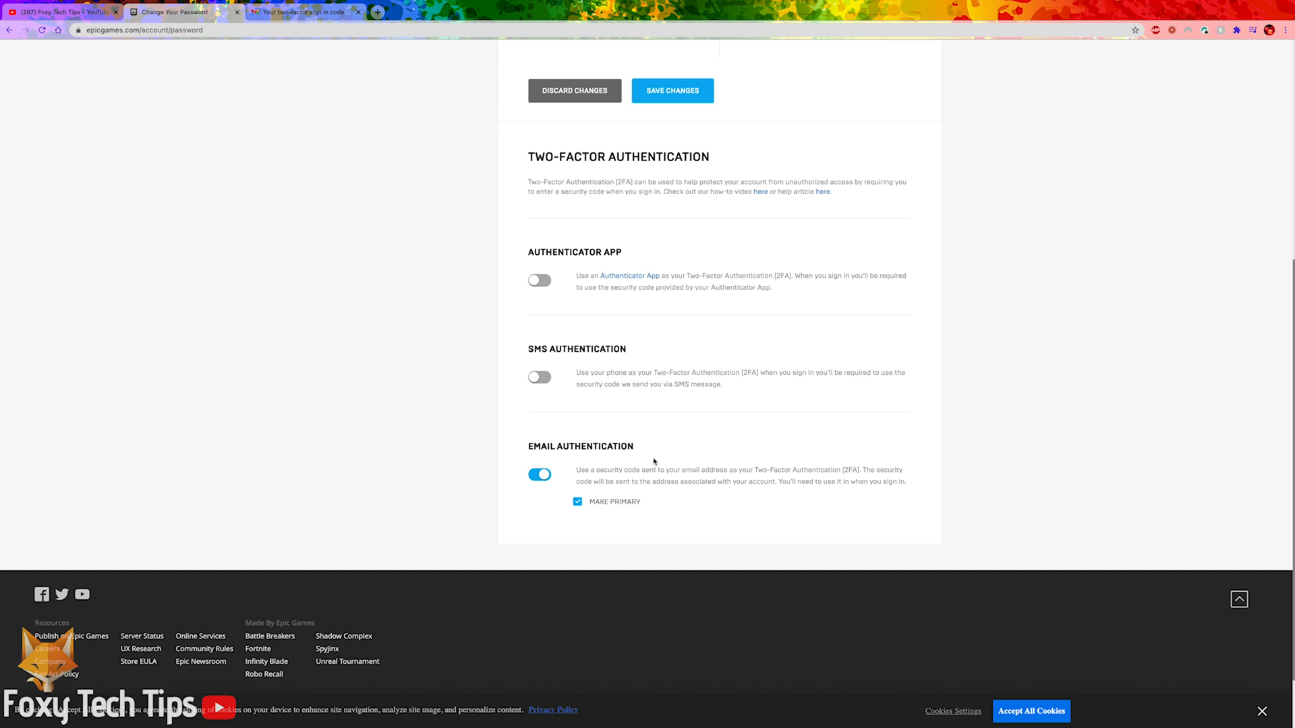
{"action": "mouse_move", "coordinate": [772, 389]}
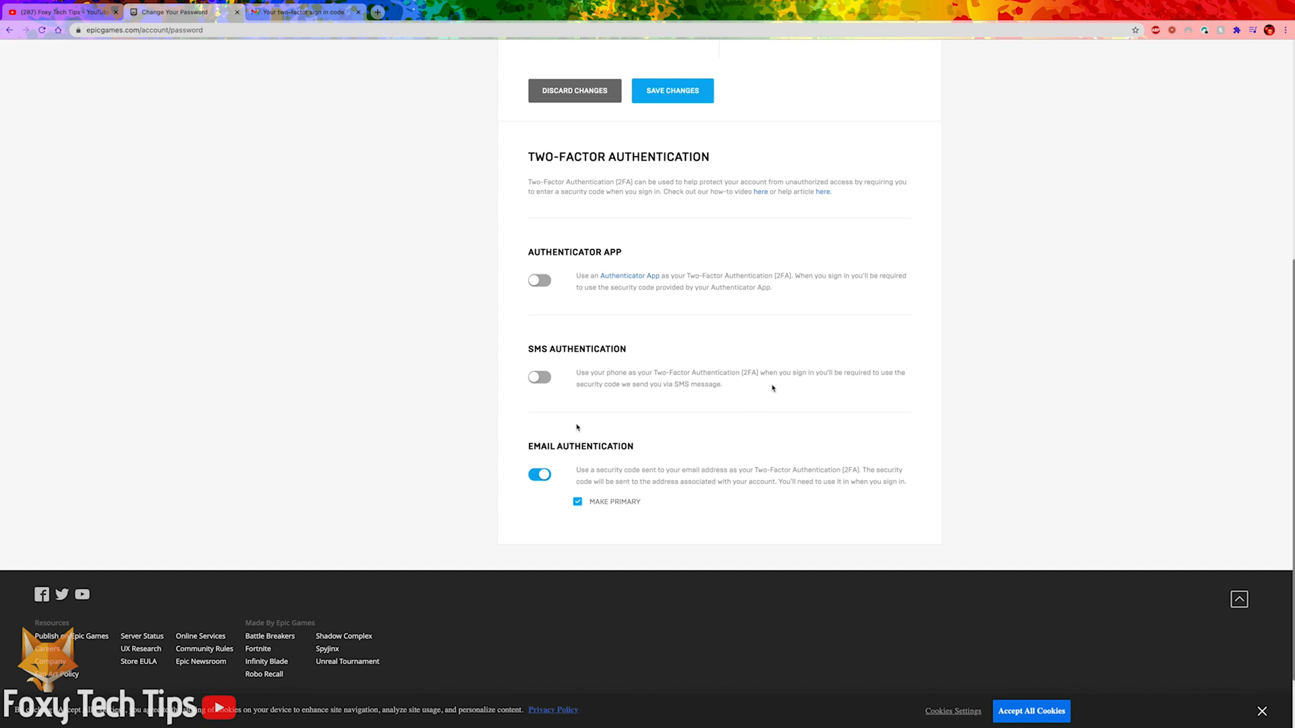
{"action": "scroll", "scroll_direction": "up", "scroll_amount": 3}
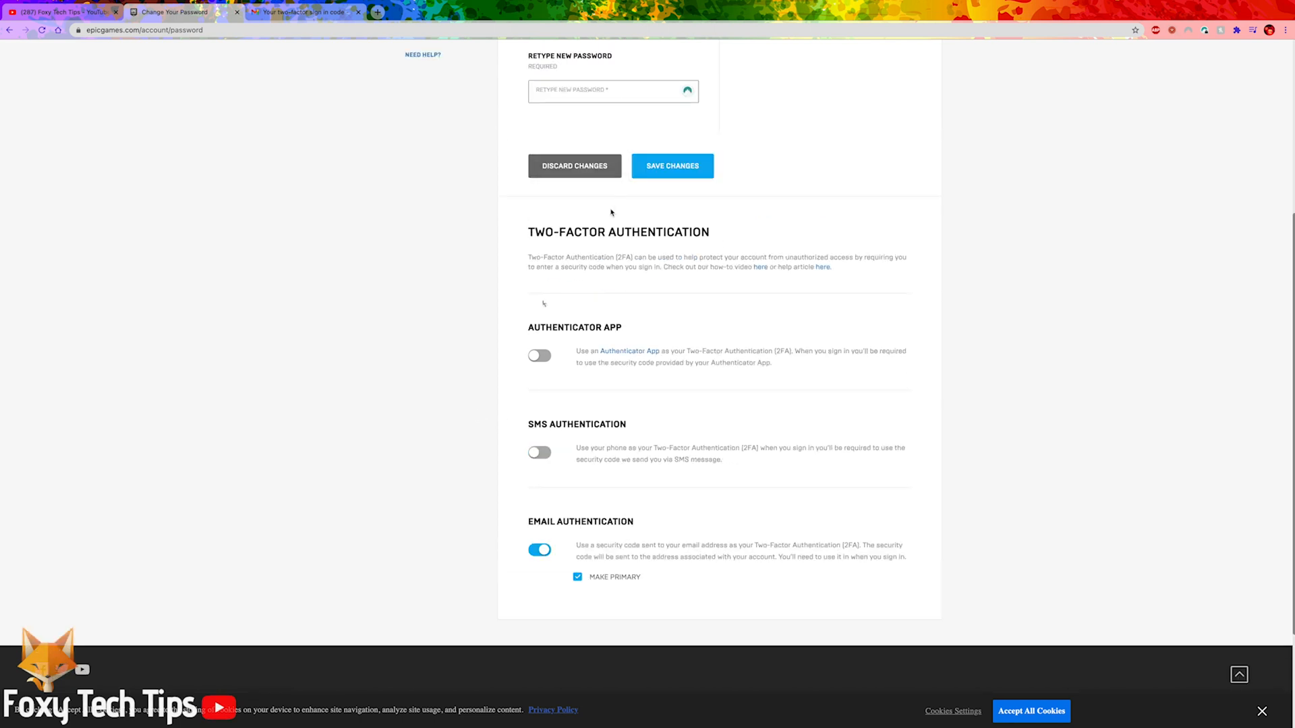